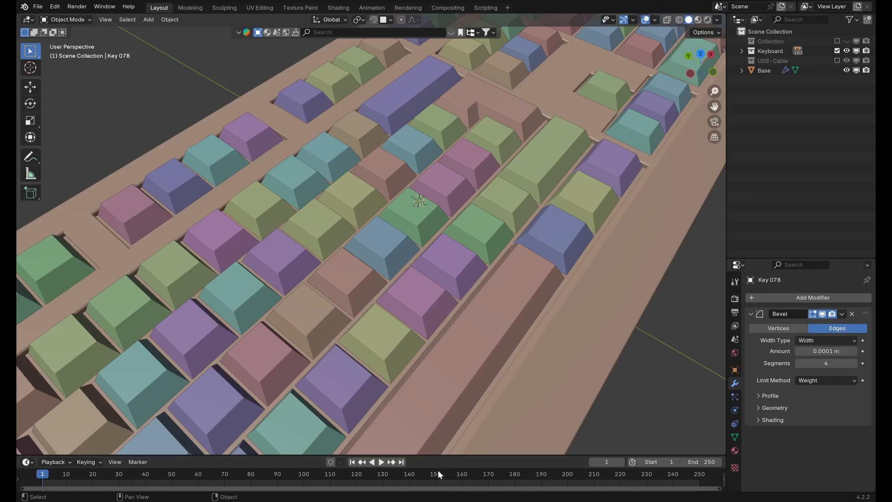
{"action": "mouse_move", "coordinate": [417, 306]}
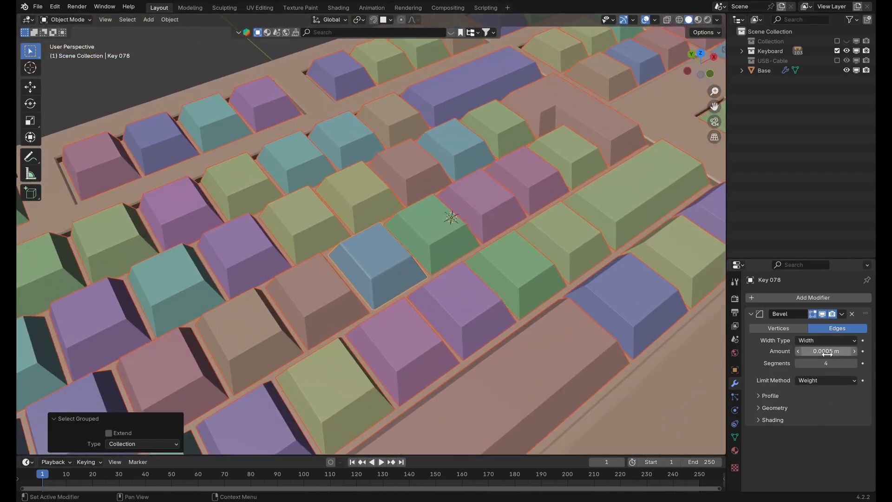
Step: Copy Key 078's 0.0005 m bevel amount to all the selected keyboard keys
{"action": "right_click", "coordinate": [824, 351]}
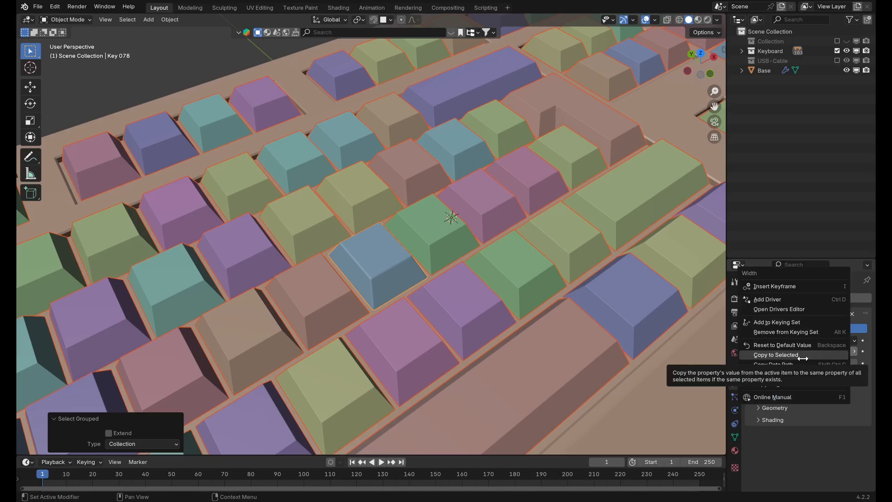
{"action": "left_click", "coordinate": [775, 354]}
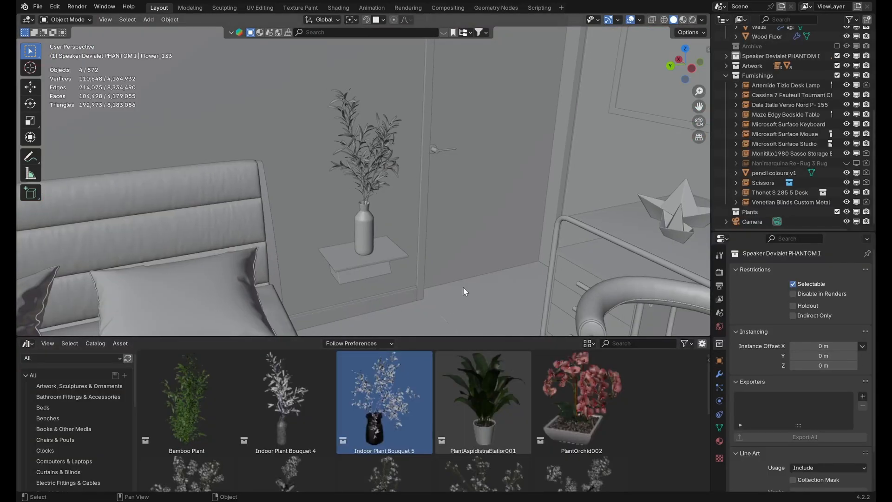
{"action": "mouse_move", "coordinate": [494, 262]}
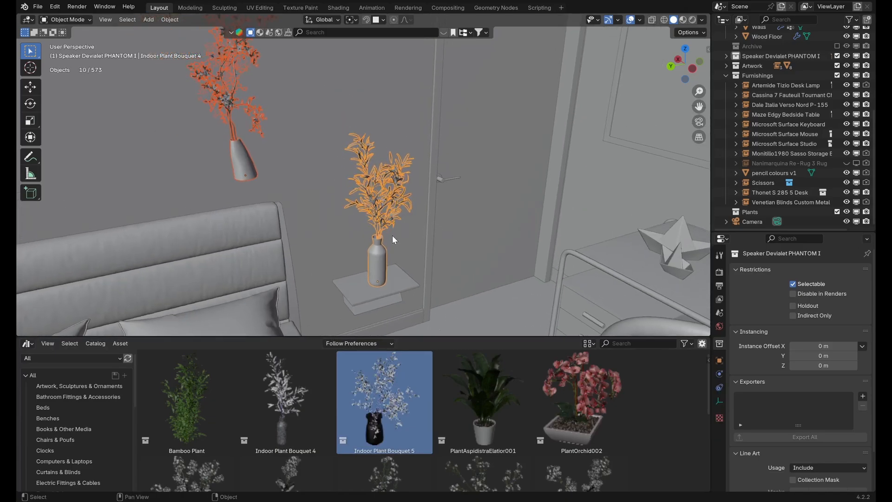
Step: Copy the active plant's X and Y location values to the other selected plant
{"action": "key", "text": "n"}
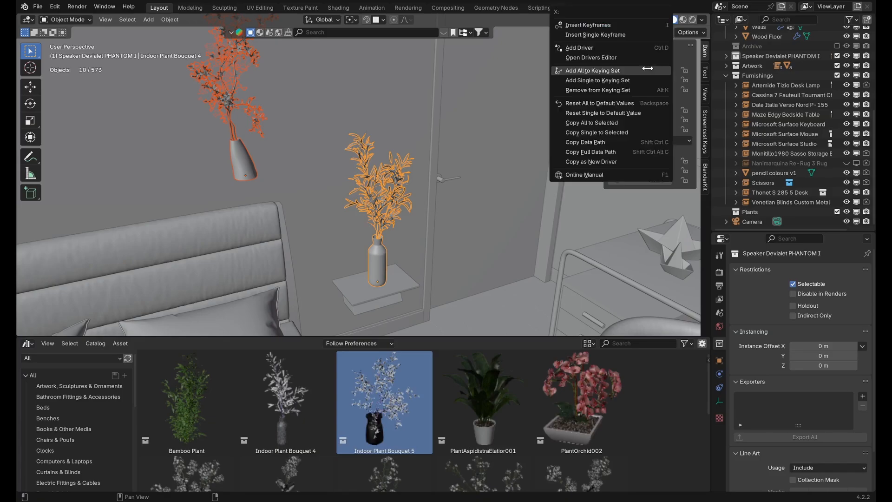
{"action": "mouse_move", "coordinate": [596, 132]}
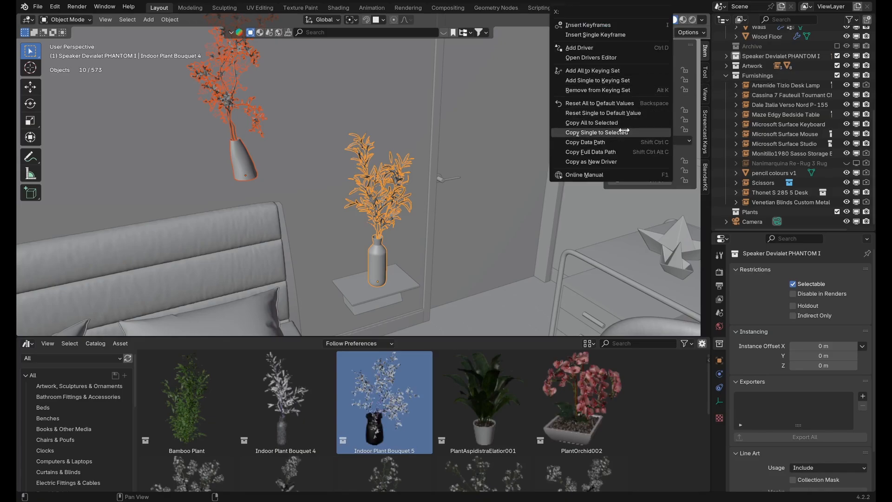
{"action": "left_click", "coordinate": [595, 132]}
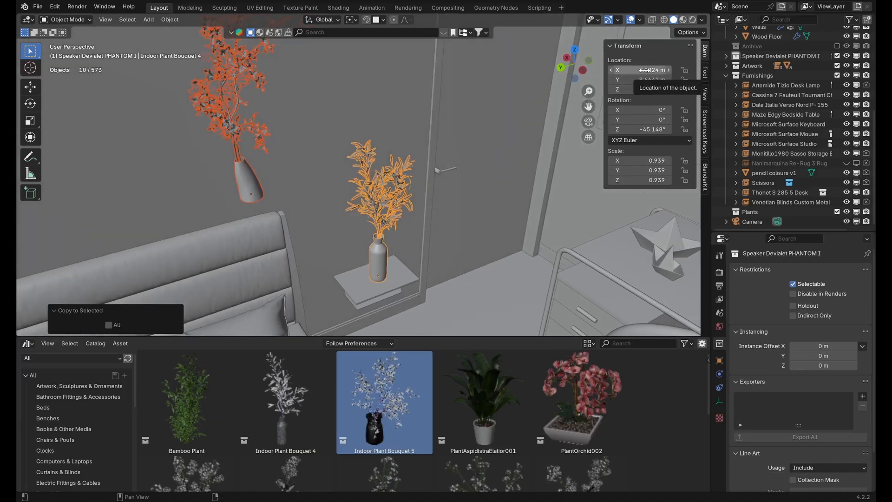
{"action": "right_click", "coordinate": [646, 69]}
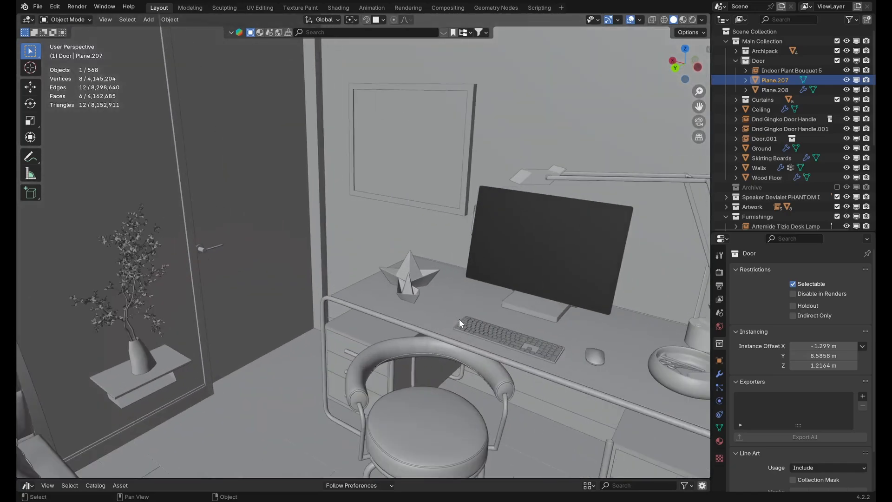
{"action": "mouse_move", "coordinate": [410, 301]}
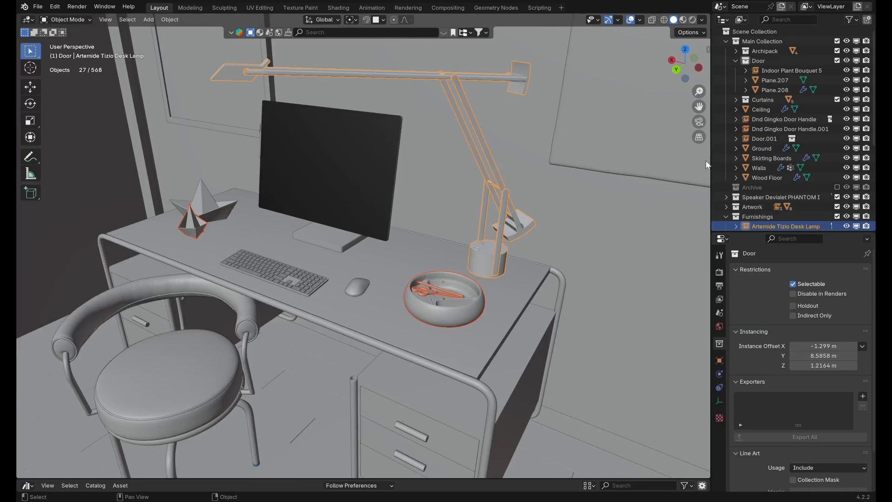
Step: Zoom the view out toward the desk area
{"action": "scroll", "scroll_direction": "down", "scroll_amount": 3}
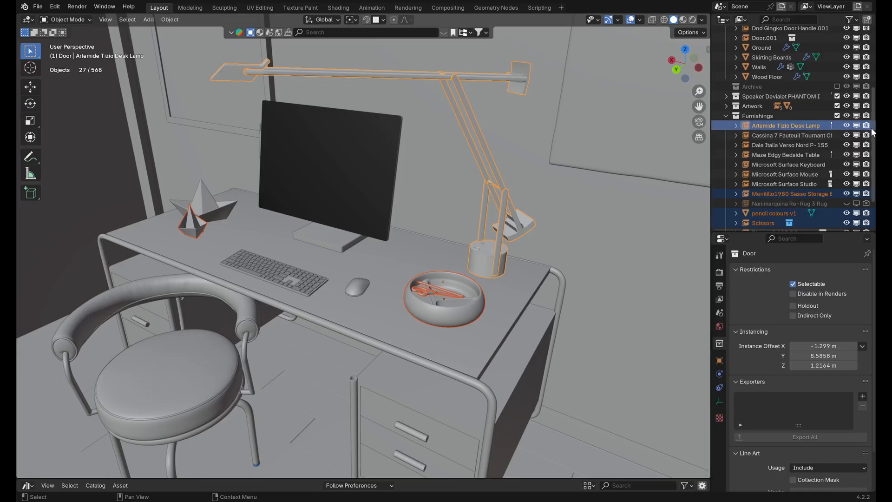
{"action": "mouse_move", "coordinate": [867, 125]}
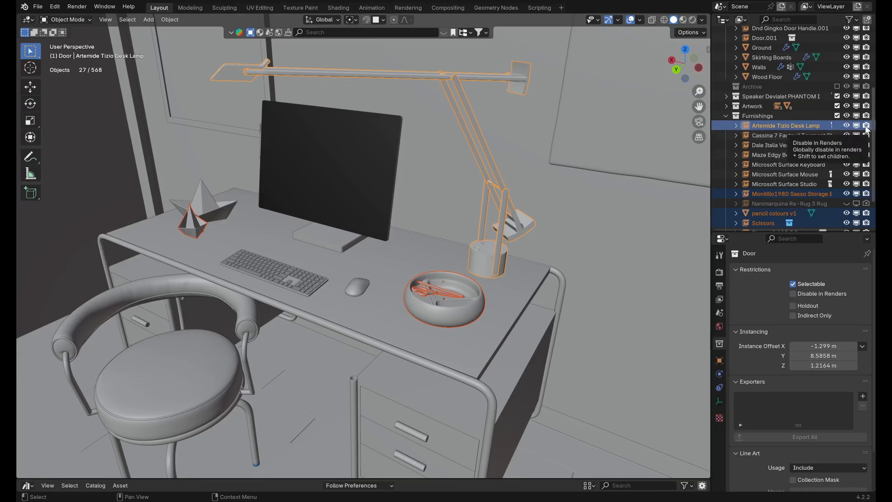
{"action": "mouse_move", "coordinate": [865, 128]}
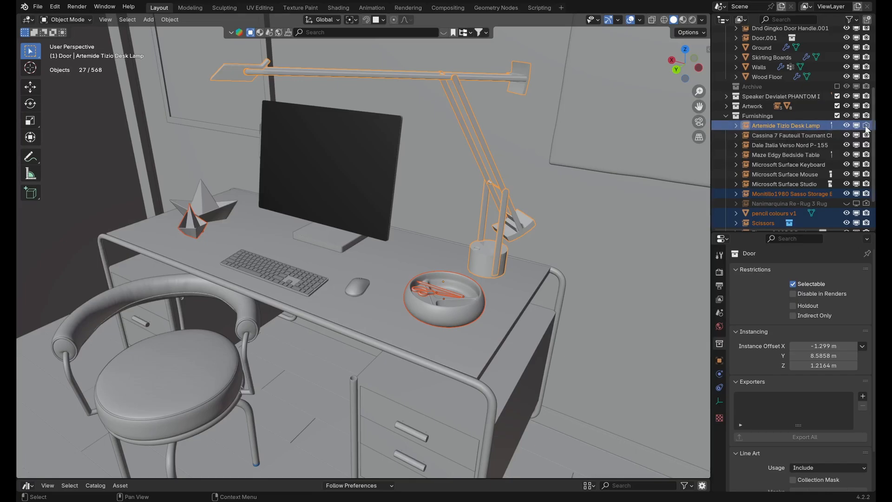
{"action": "mouse_move", "coordinate": [867, 131]}
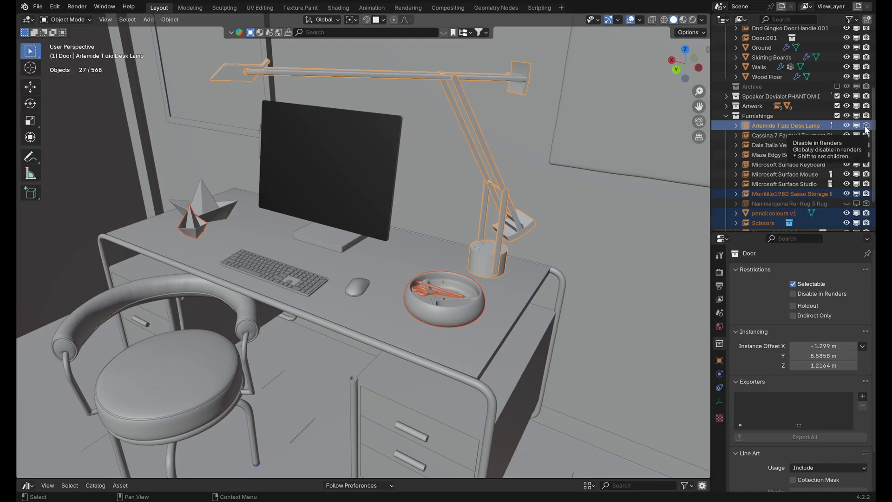
Step: Disable in Renders for the selected desk lamp, storage, pencil colours and scissors
{"action": "right_click", "coordinate": [867, 125]}
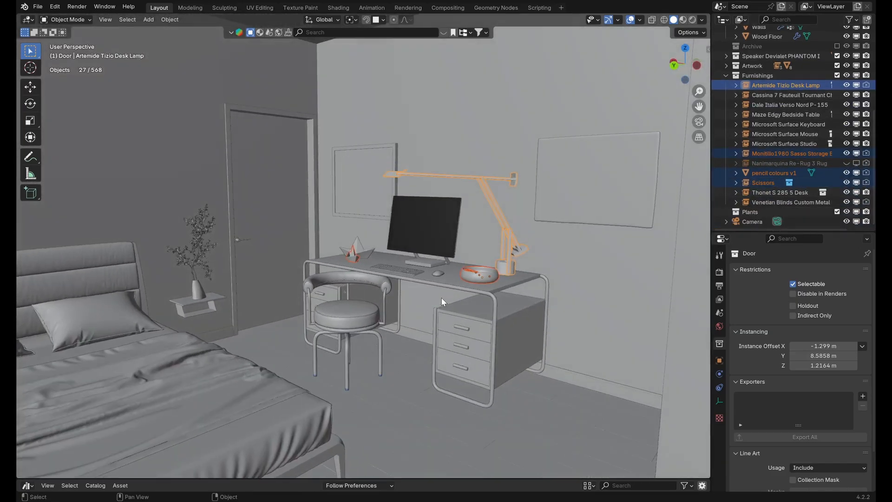
Step: Start the F12 image render of the bedroom from the camera
{"action": "key", "text": "F12"}
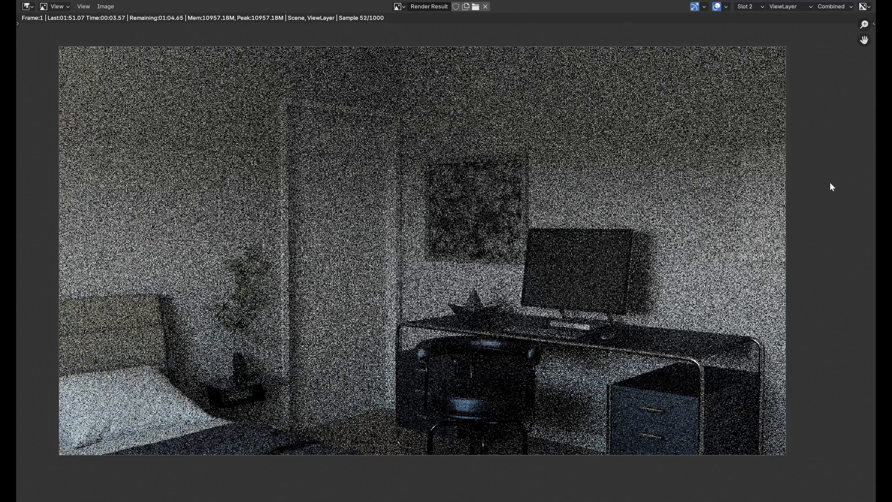